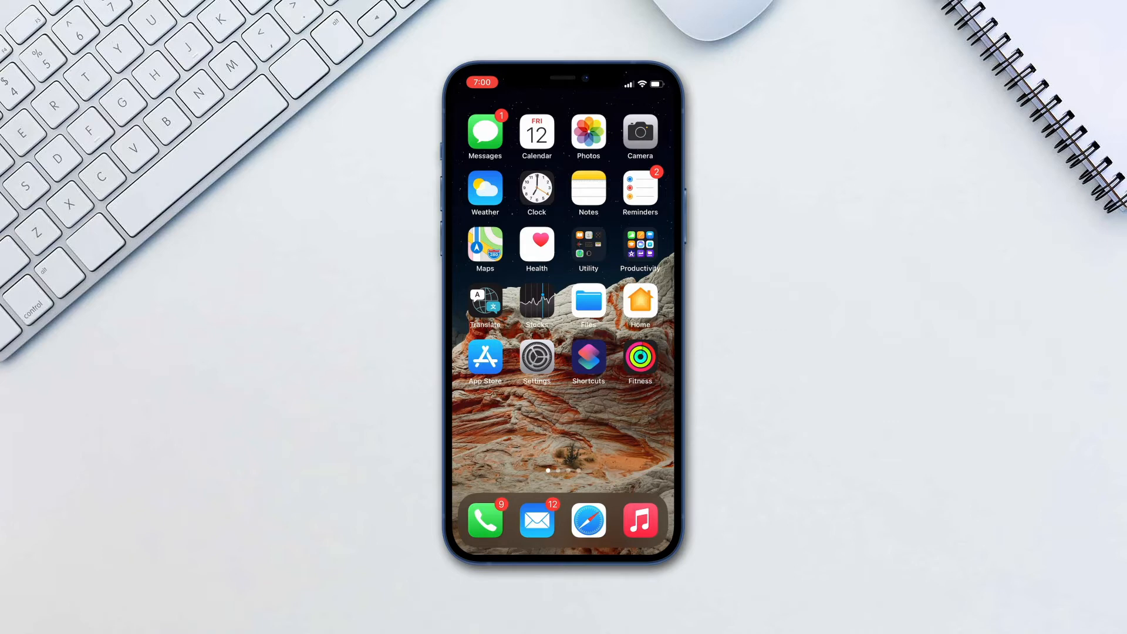
pyautogui.click(537, 356)
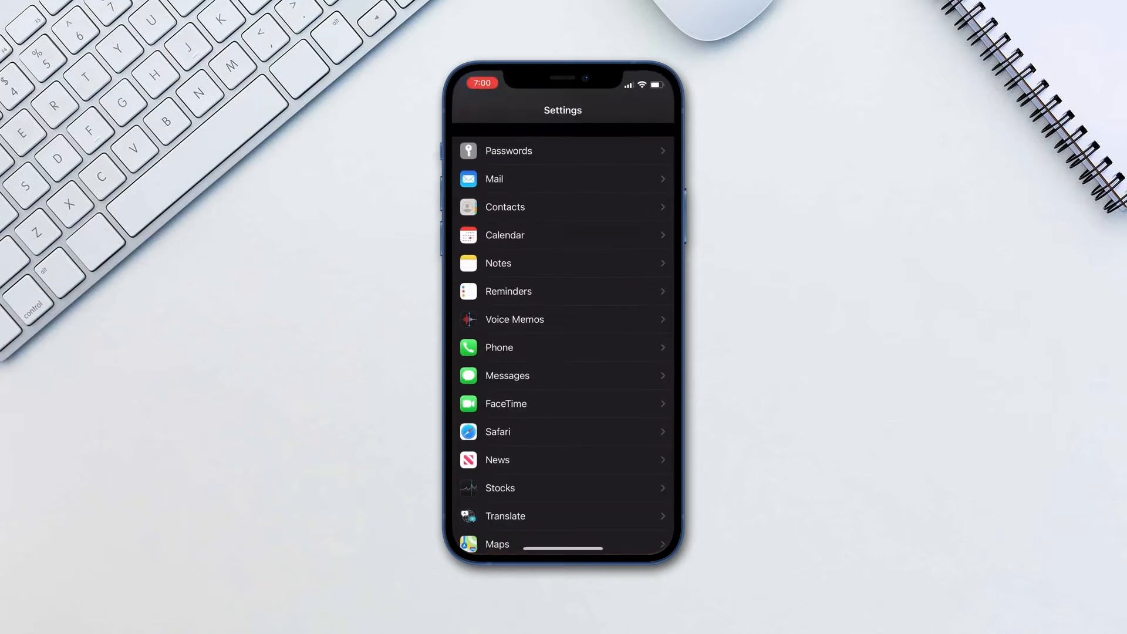
pyautogui.click(522, 348)
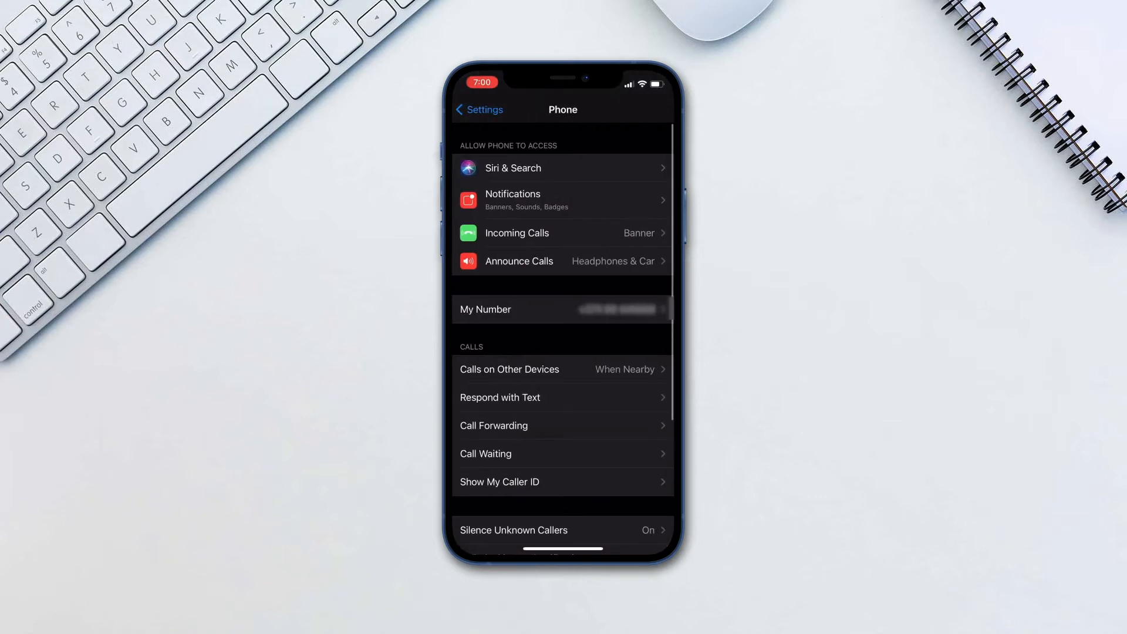
pyautogui.click(493, 426)
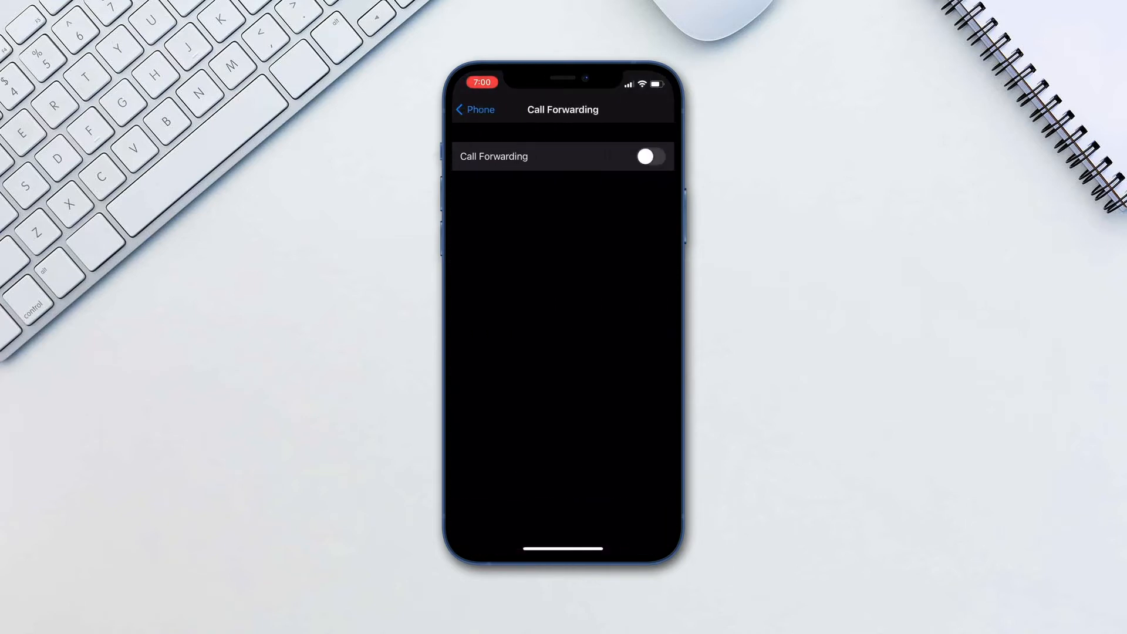
pyautogui.click(653, 156)
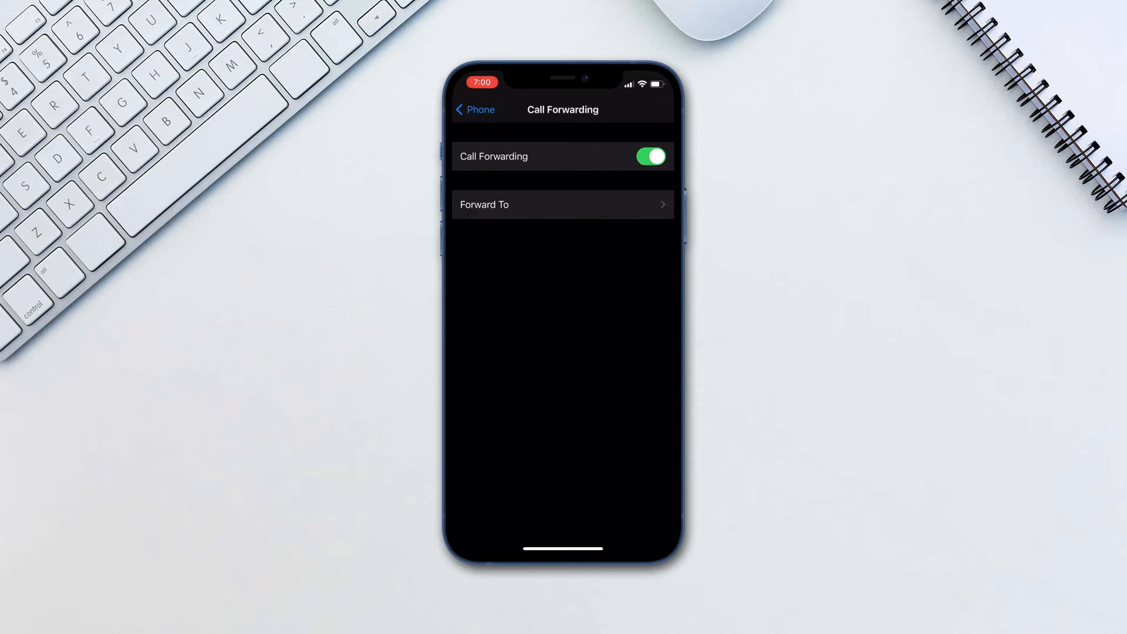
pyautogui.click(562, 204)
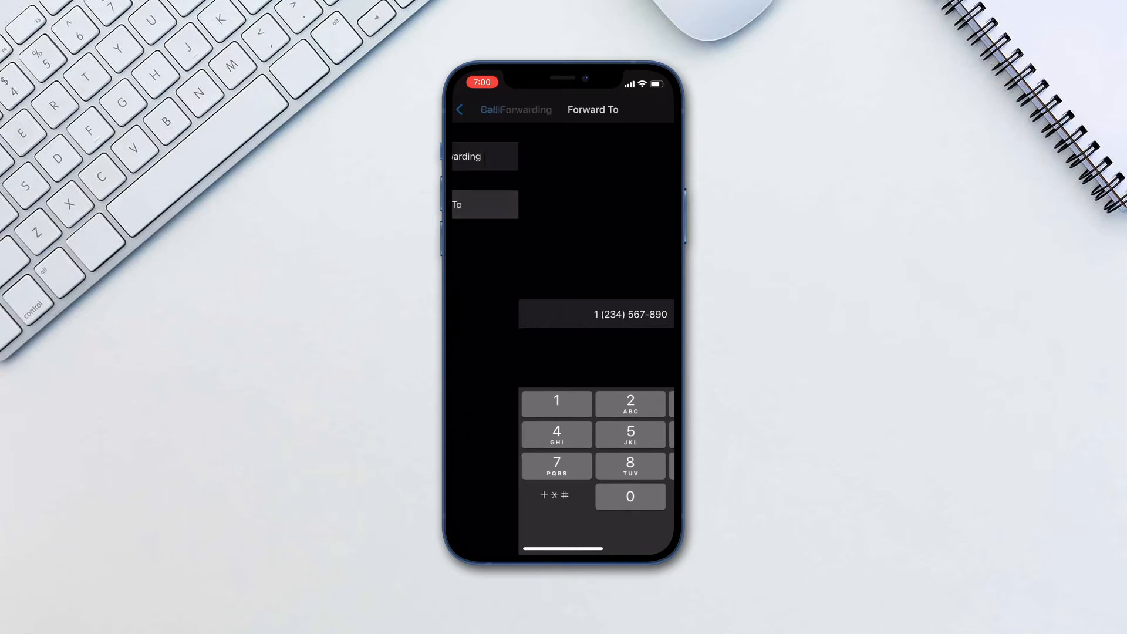
pyautogui.click(460, 110)
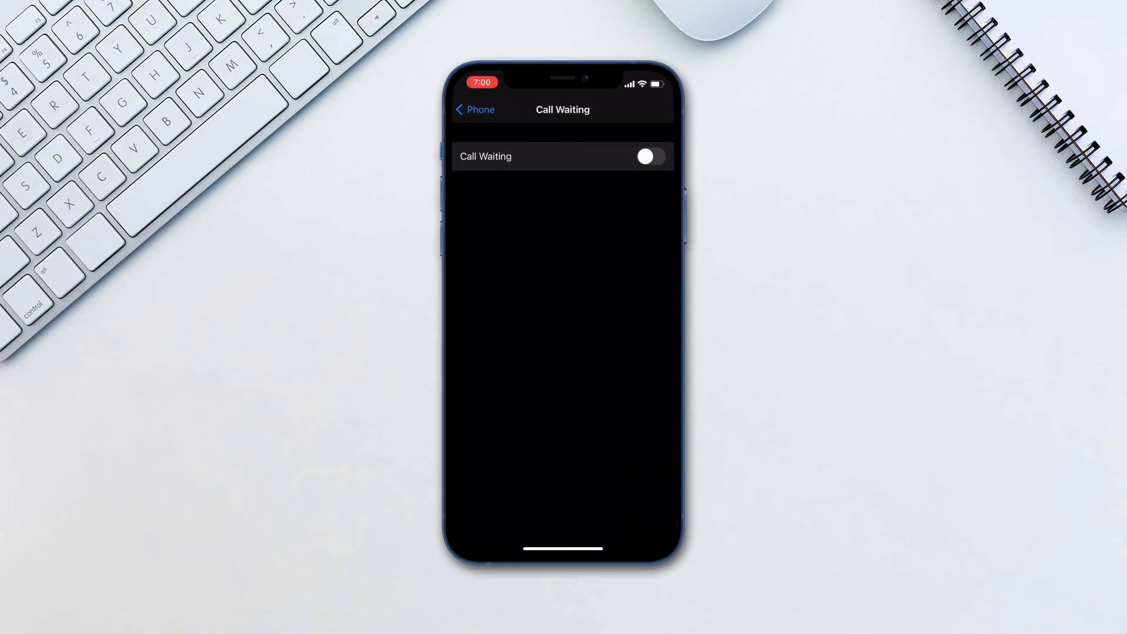
# - Switch on the Call Waiting toggle in Phone settings
pyautogui.click(650, 156)
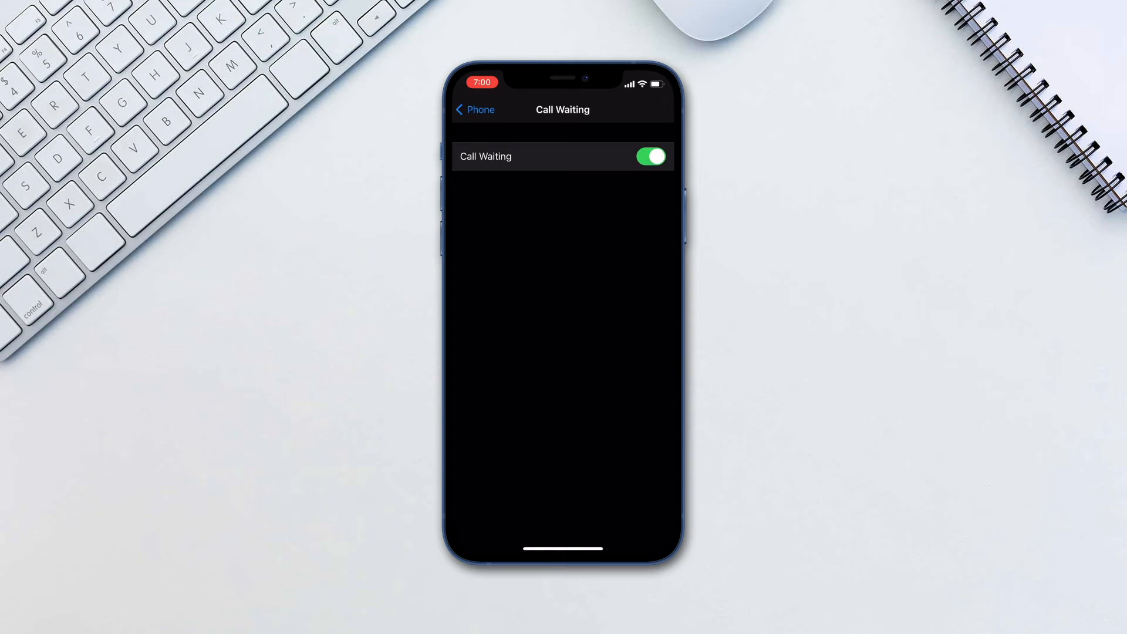